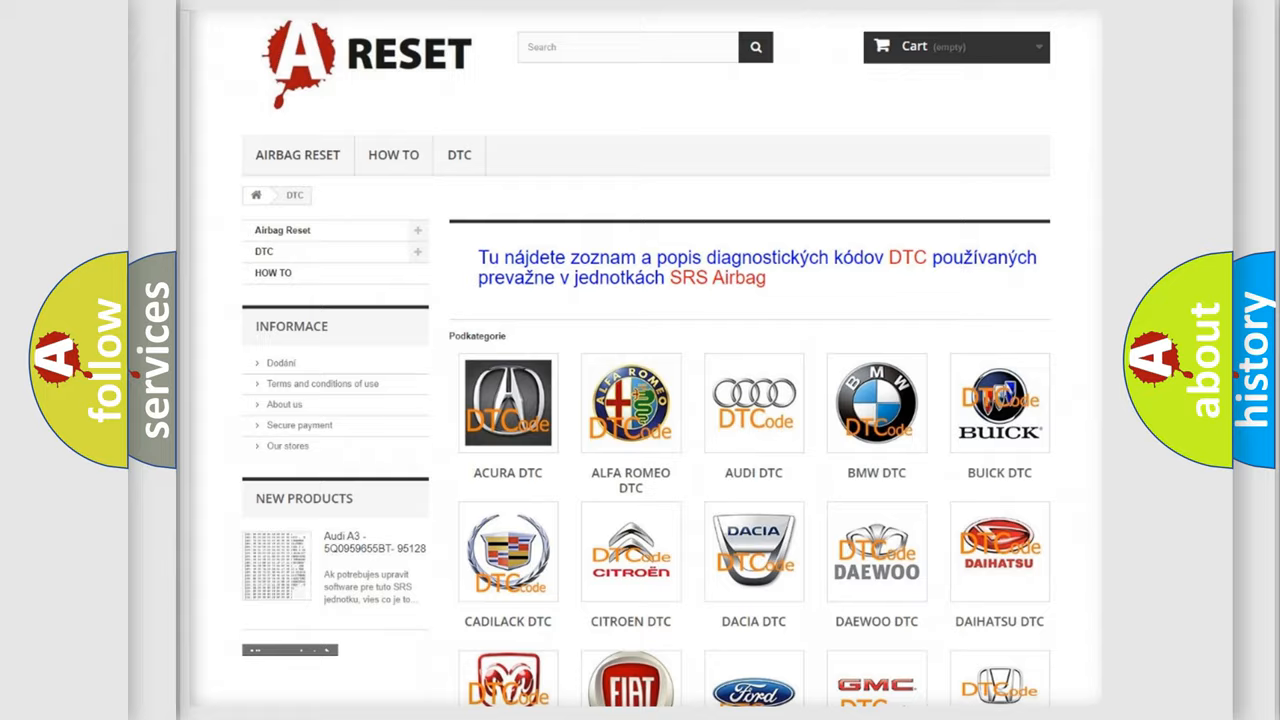
- Show the Dodge DTC list from the catalogue, landing on the B129125 code card
scroll("down", 3)
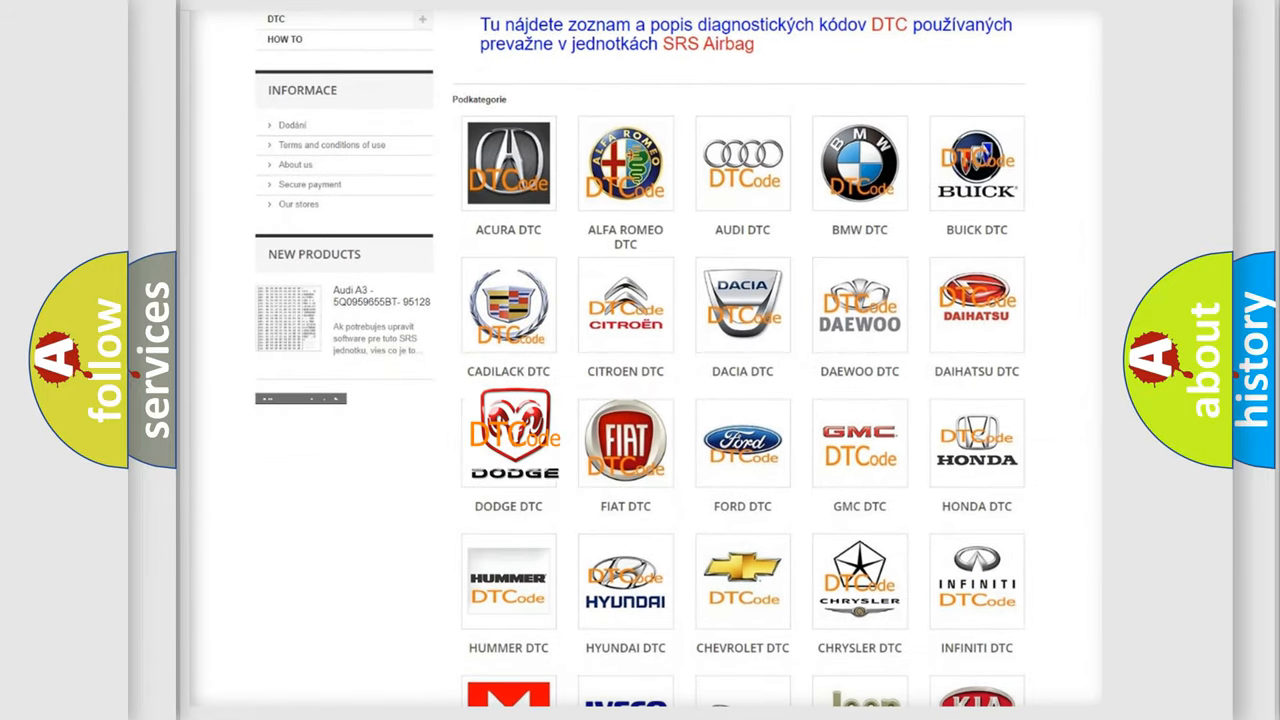
left_click(508, 440)
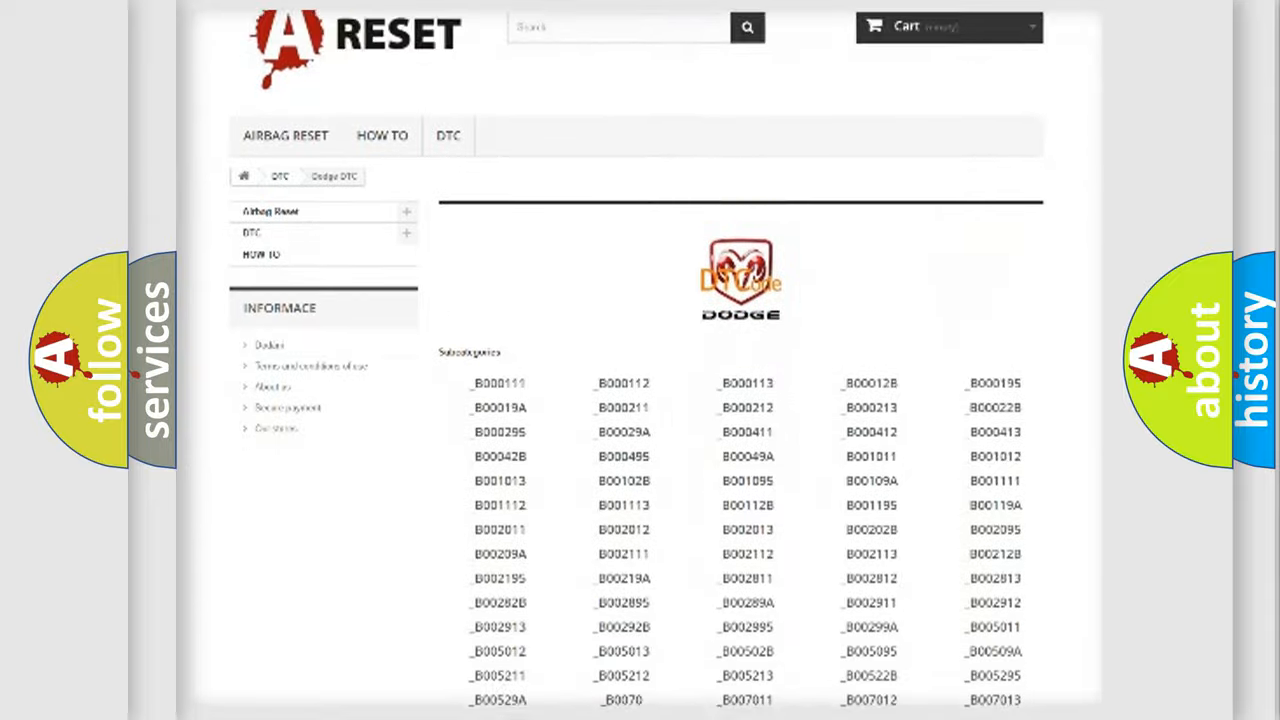
scroll("down", 3)
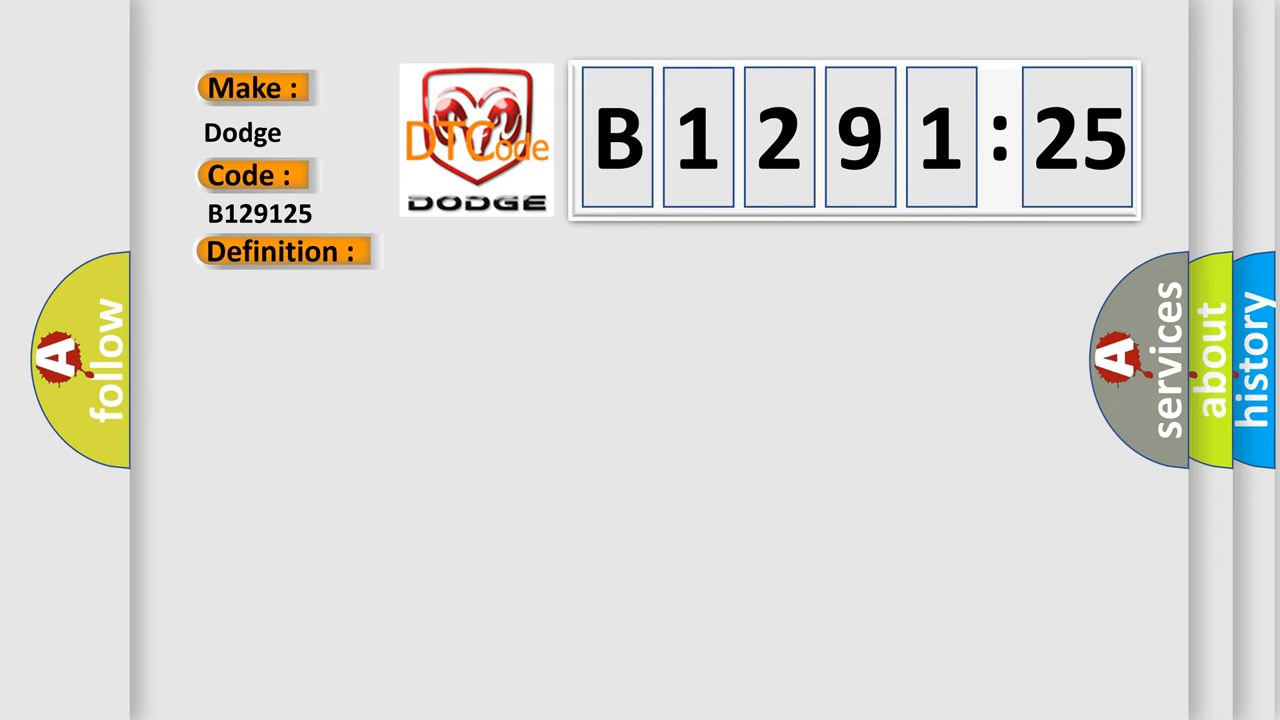
- Display B129125's definition: Signal Shape / Waveform Failure with its incorrect-signal-shape description
left_click(283, 251)
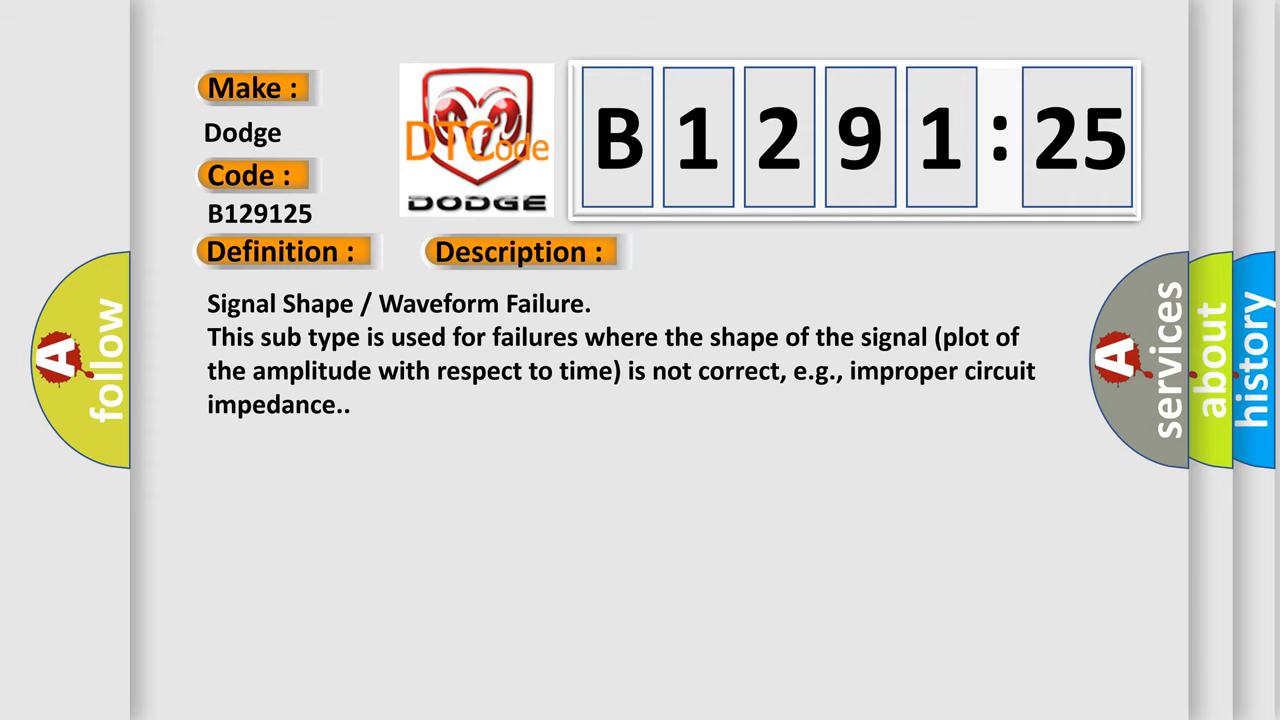